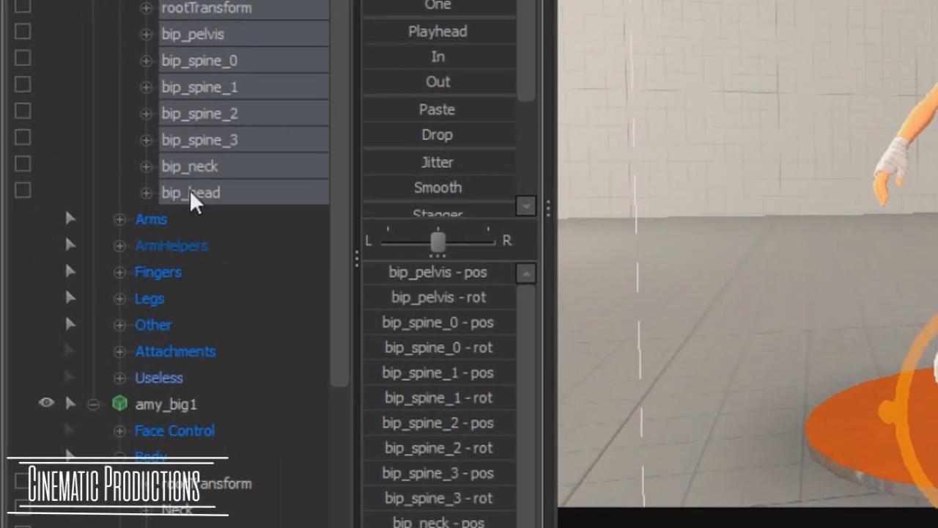
- Select the Scout's bip_head, then add Amy's Head bone to the selection
left_click(191, 192)
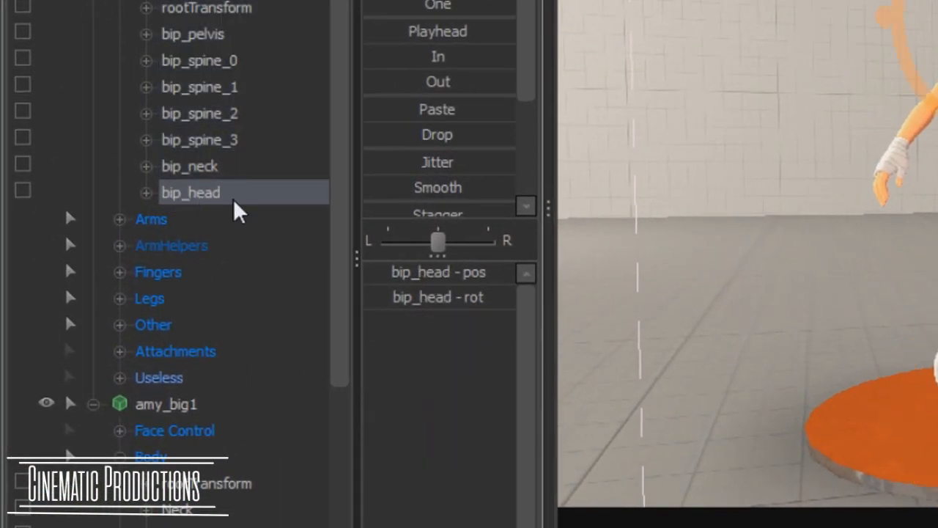
scroll("down", 3)
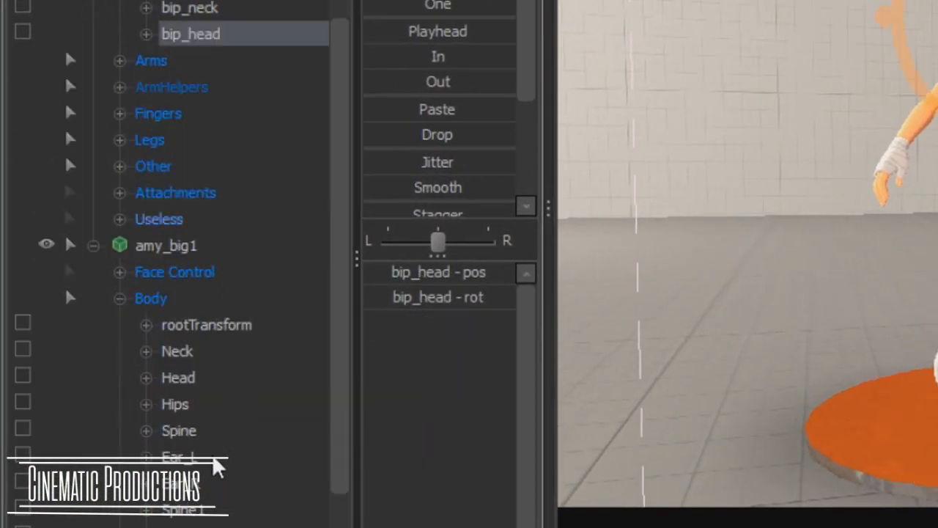
left_click(178, 378)
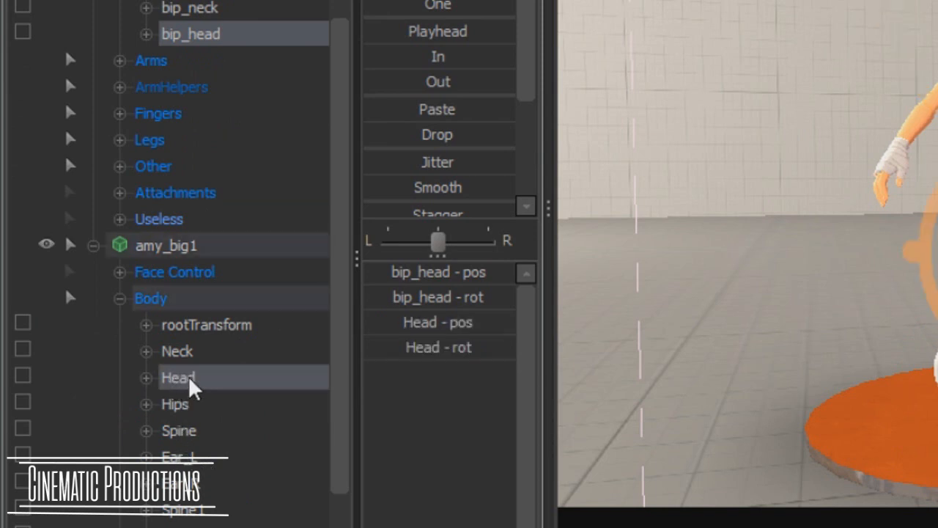
- Apply constraint_orient from the DAG Utilities Menu so Amy's Head follows bip_head
right_click(179, 379)
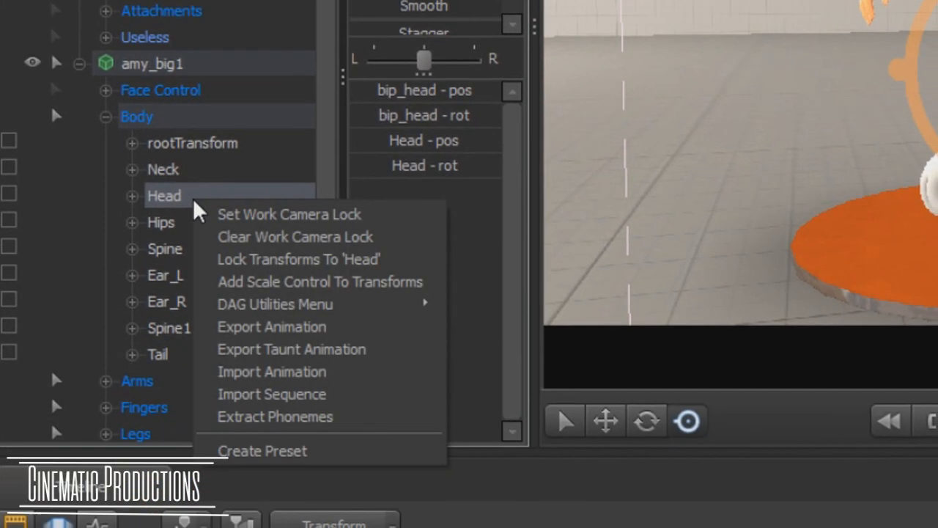
mouse_move(286, 220)
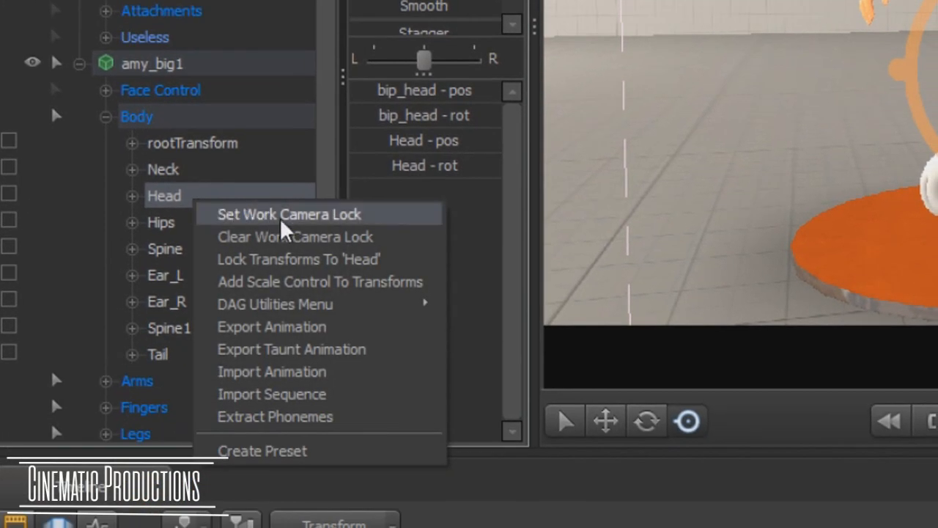
mouse_move(275, 304)
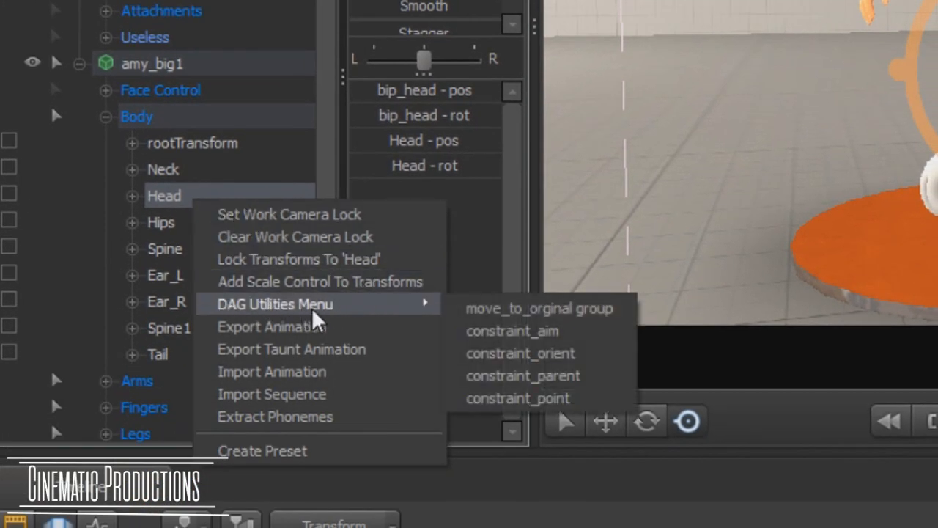
mouse_move(422, 311)
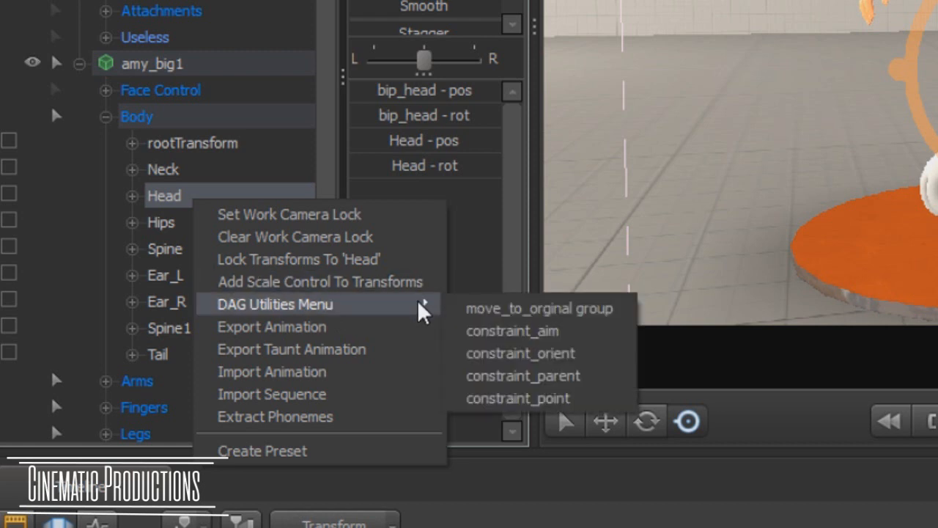
mouse_move(521, 352)
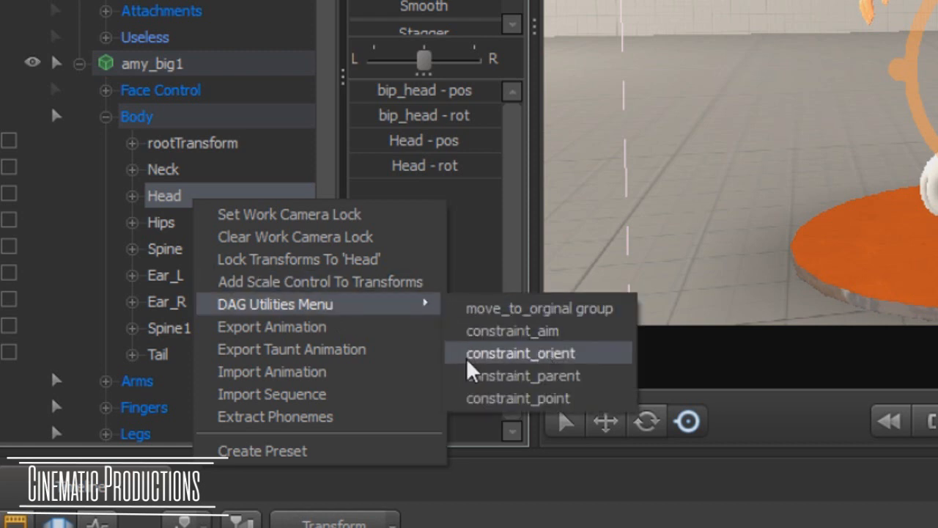
mouse_move(561, 367)
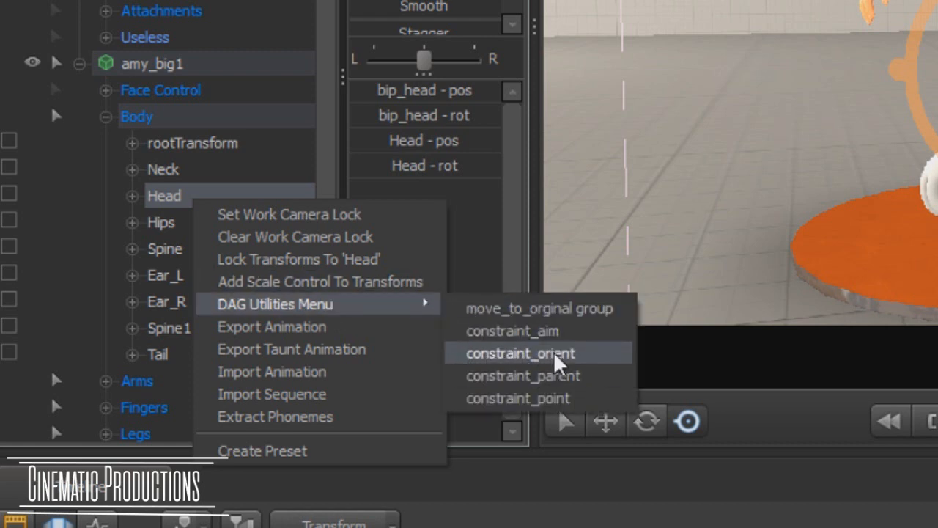
left_click(522, 352)
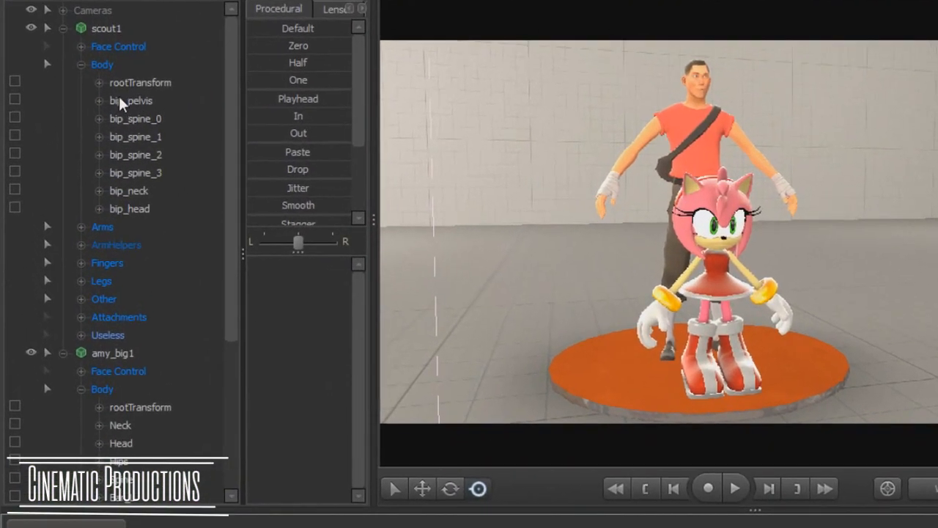
- Orient-constrain Amy's Hips to the Scout's bip_pelvis via the DAG Utilities Menu
left_click(131, 99)
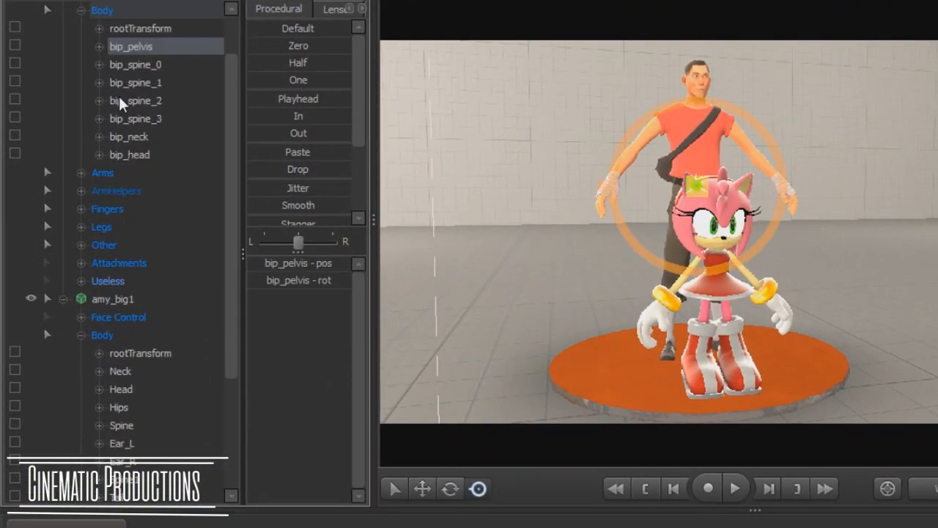
left_click(119, 407)
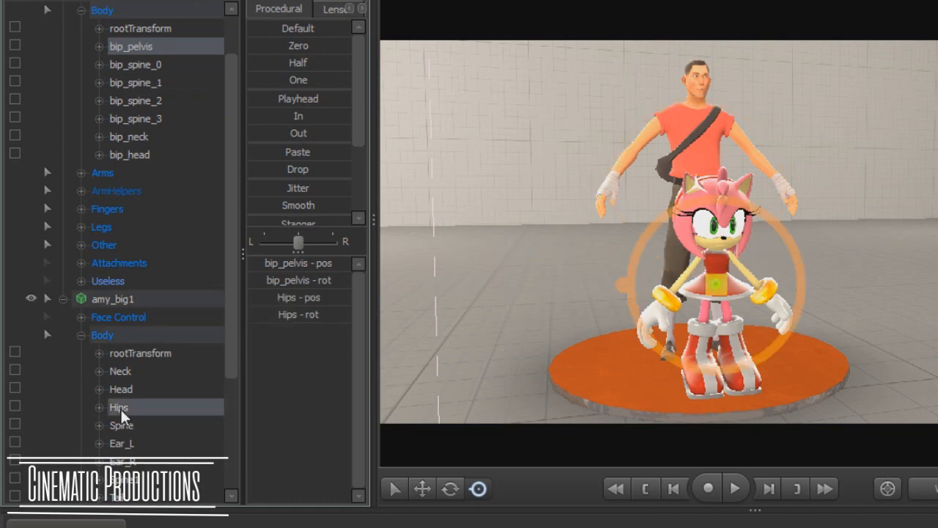
right_click(119, 408)
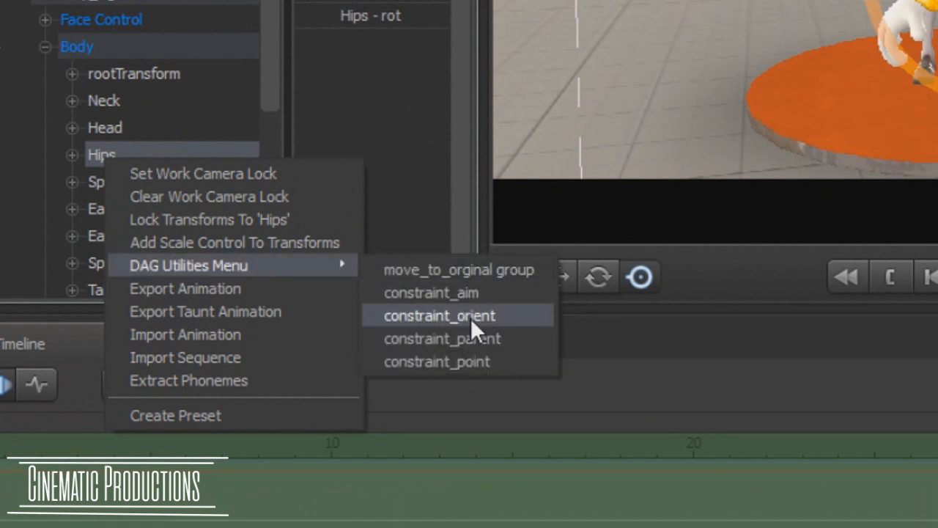
mouse_move(436, 361)
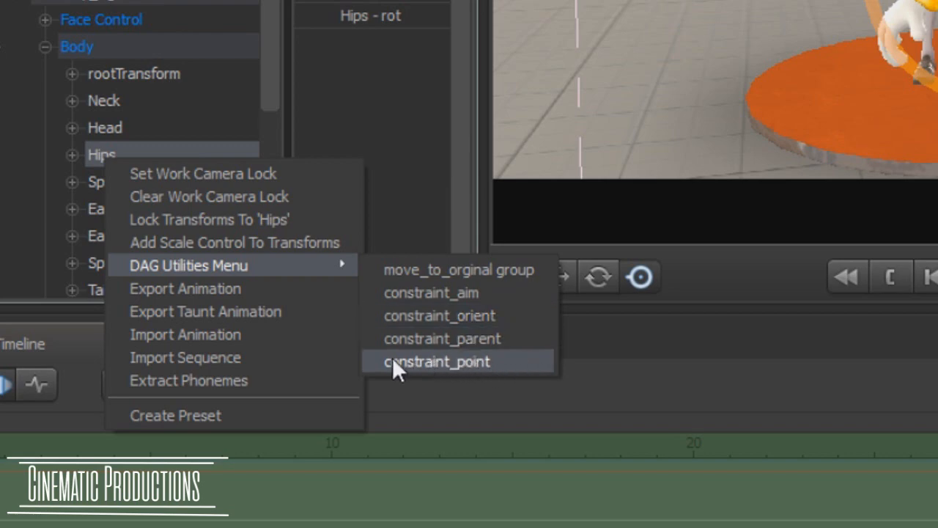
mouse_move(469, 323)
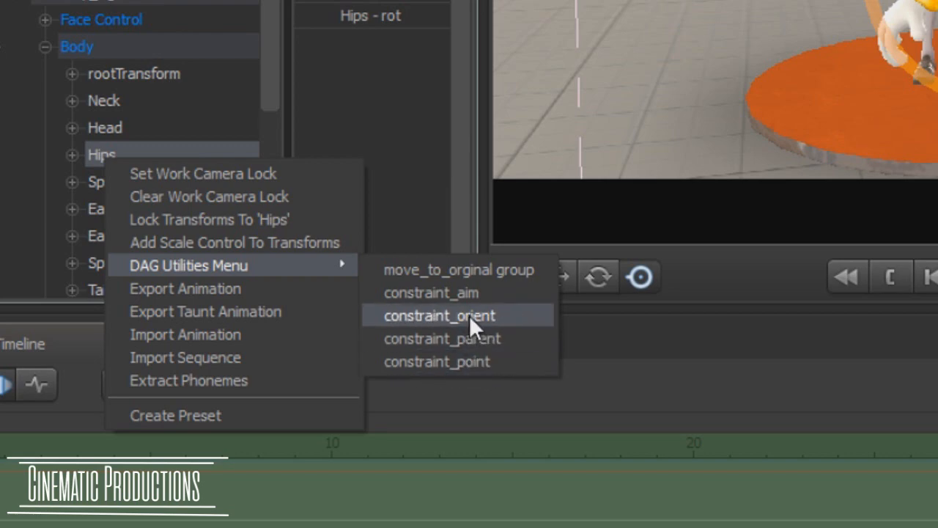
left_click(440, 315)
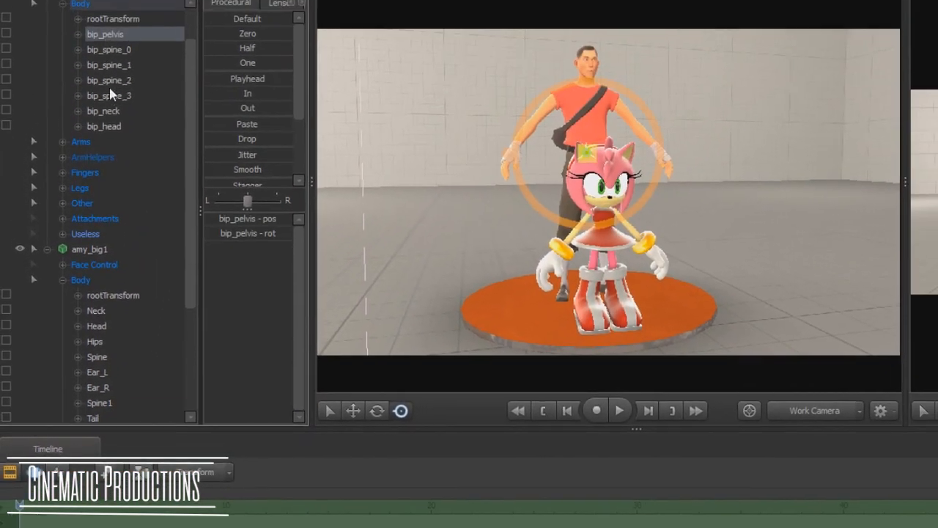
- Add a point constraint so Amy's Hips also follow bip_pelvis position
right_click(94, 346)
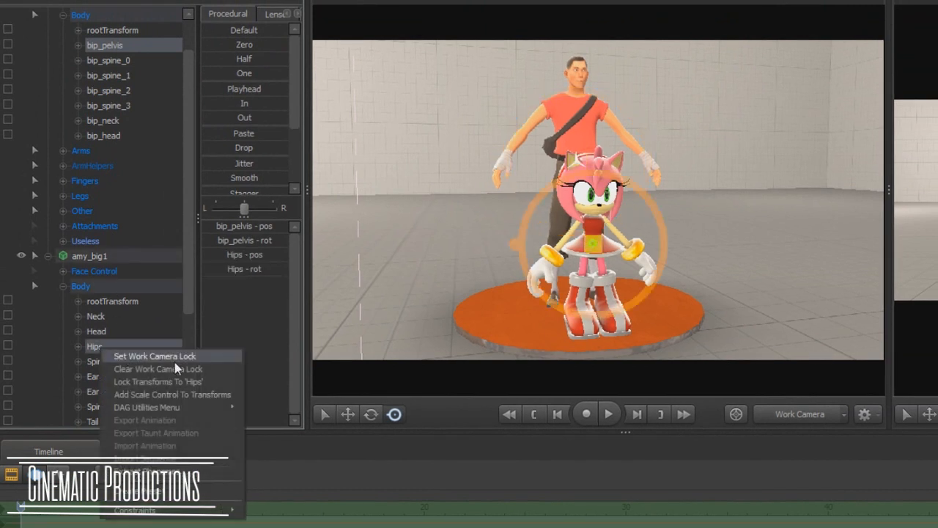
mouse_move(147, 407)
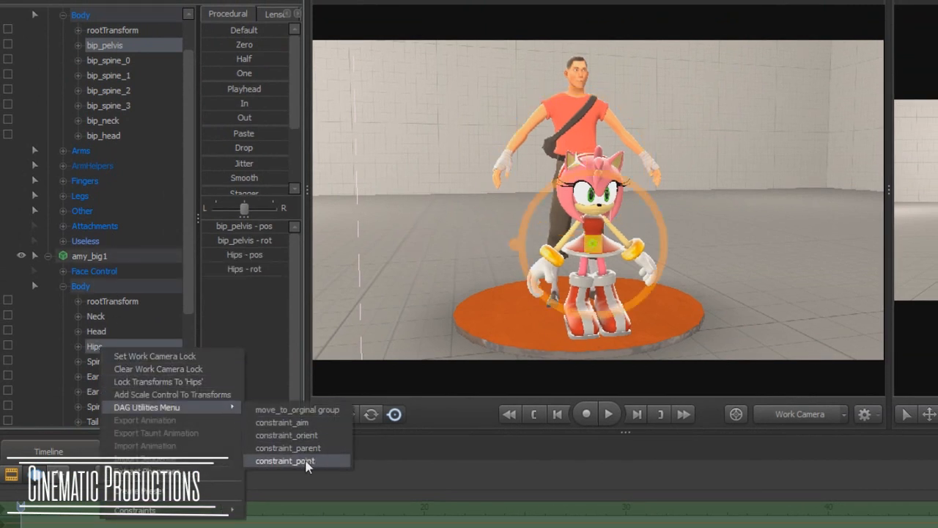
left_click(285, 460)
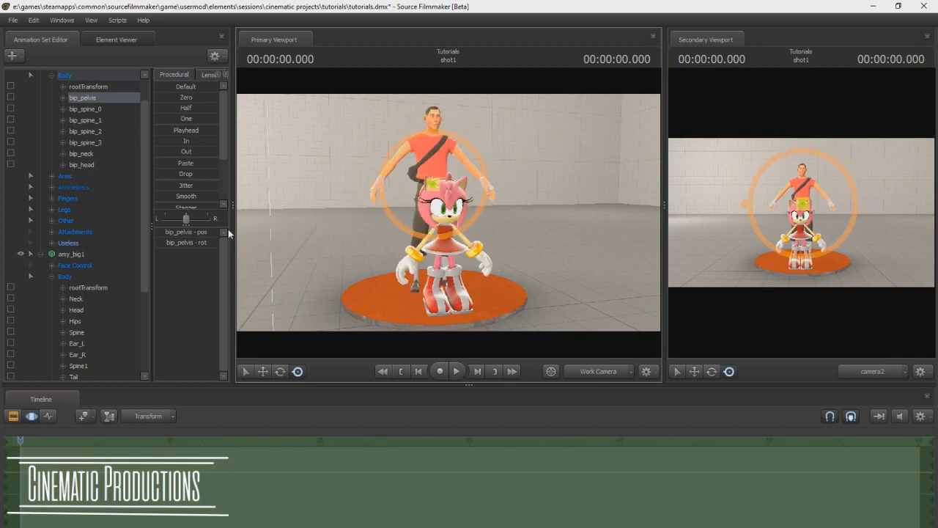
mouse_move(168, 310)
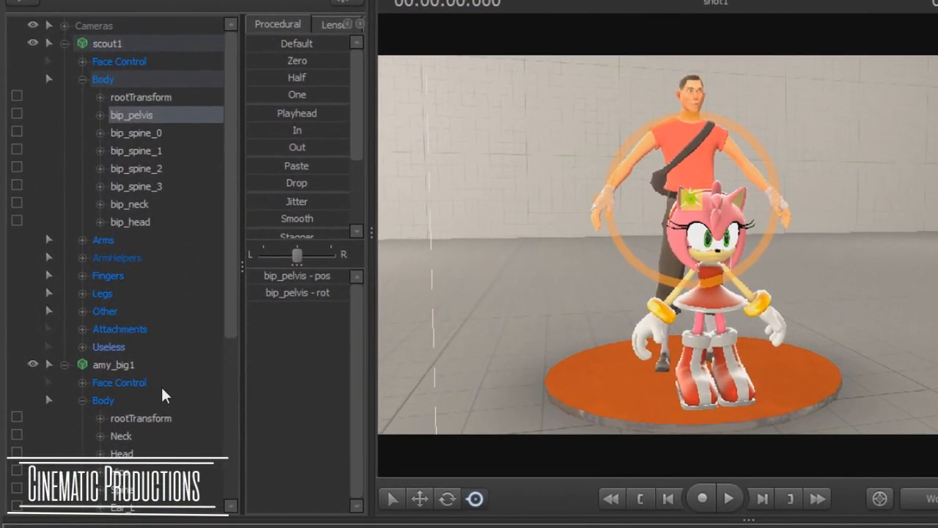
- Orient-constrain Amy's spine, neck and head bones to the Scout's matching bones in one pass
left_click(103, 79)
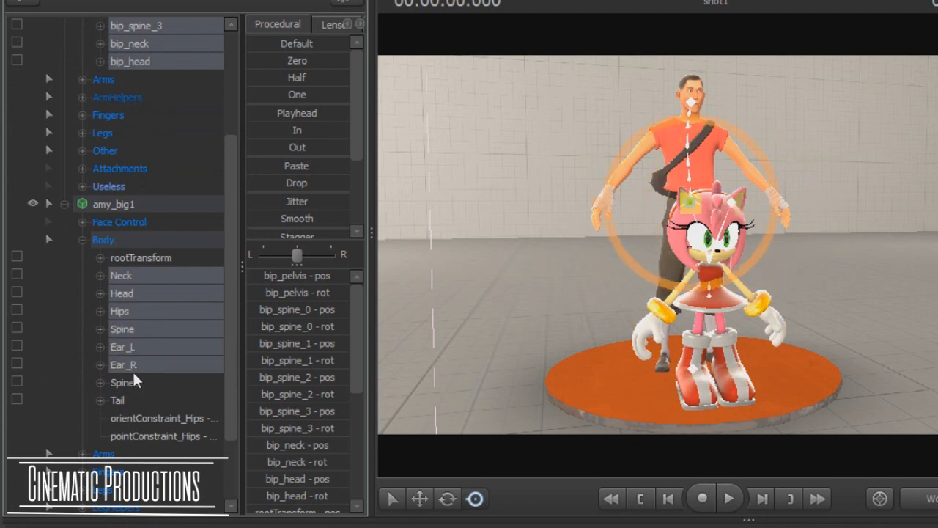
right_click(120, 311)
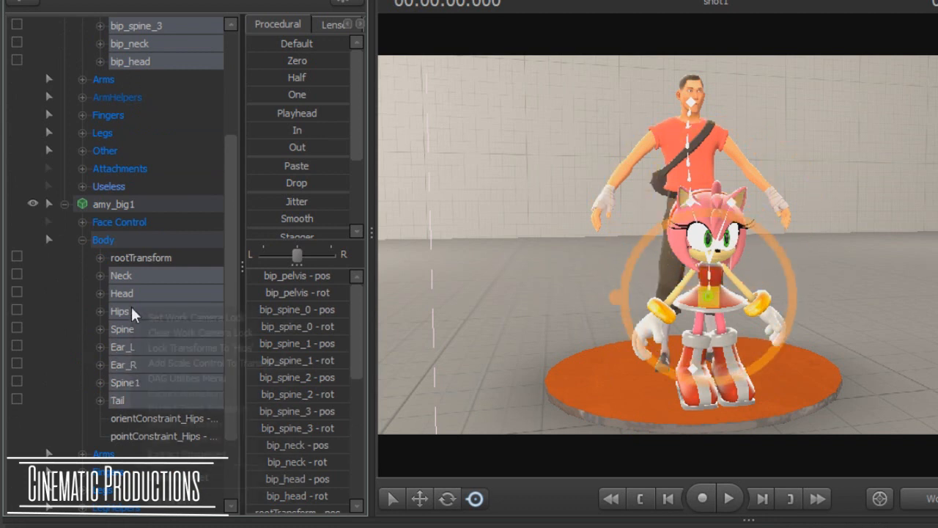
left_click(187, 378)
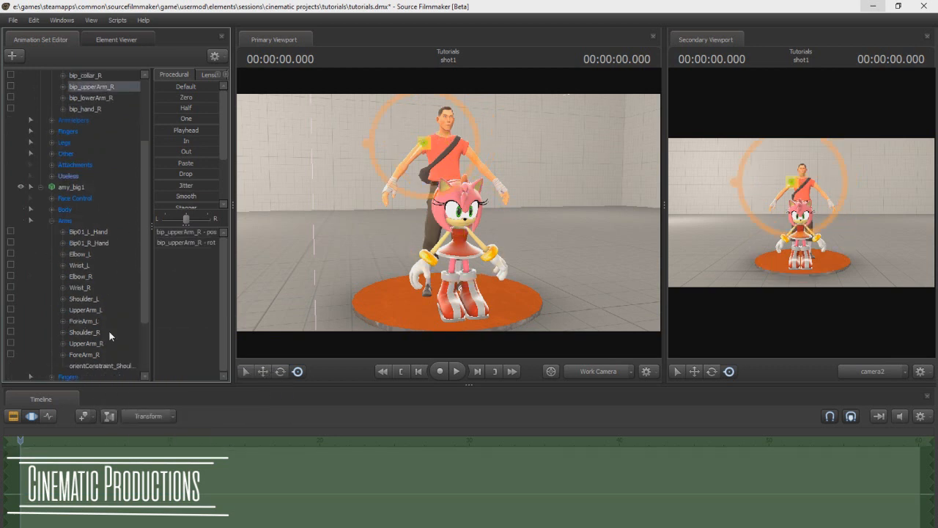
- Orient-constrain Amy's shoulder, upper arm, forearm and hand to the Scout's arm bones and check the results
right_click(85, 343)
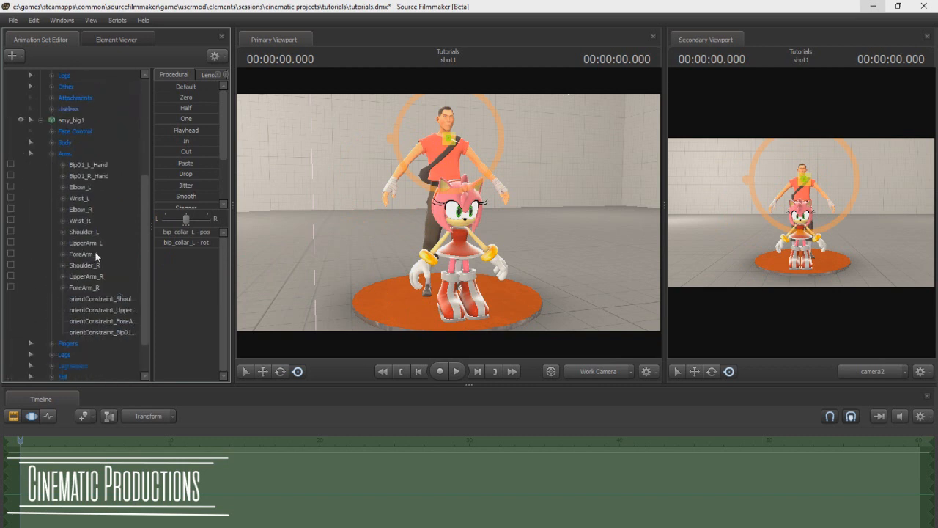
right_click(85, 275)
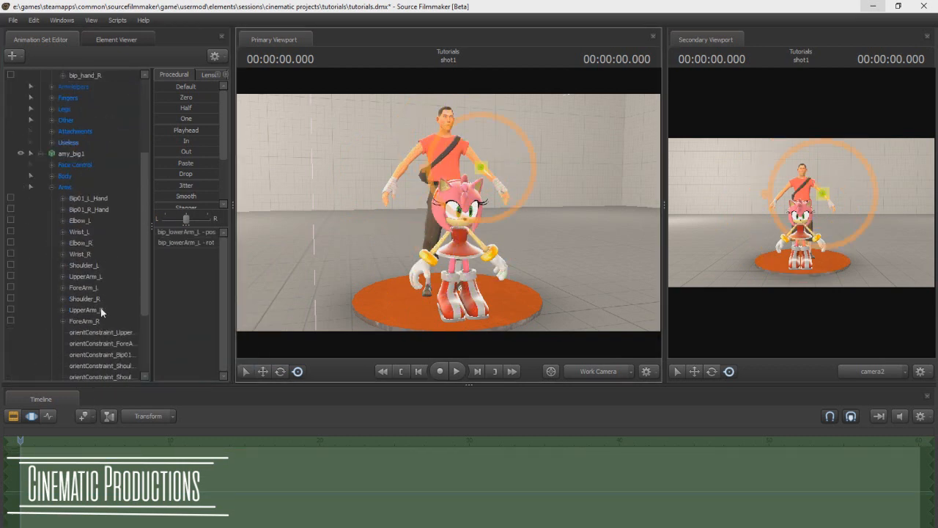
right_click(81, 288)
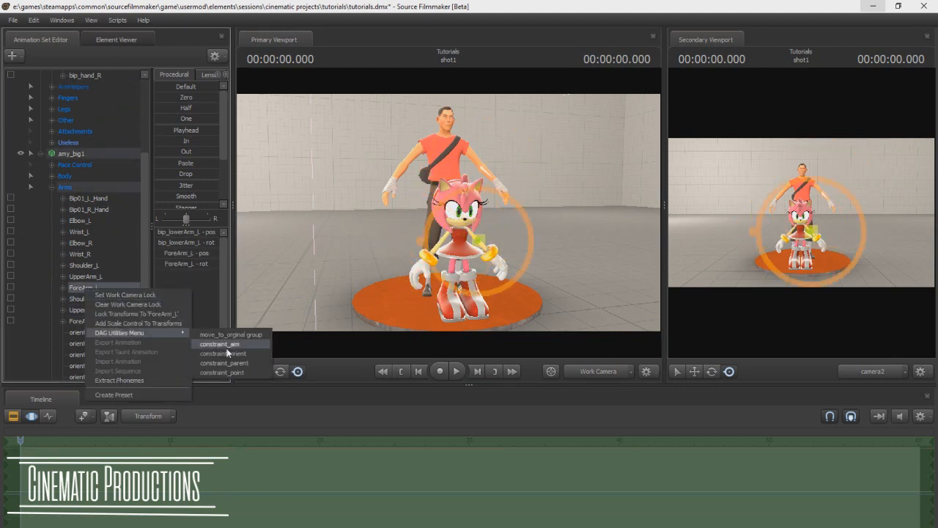
left_click(220, 343)
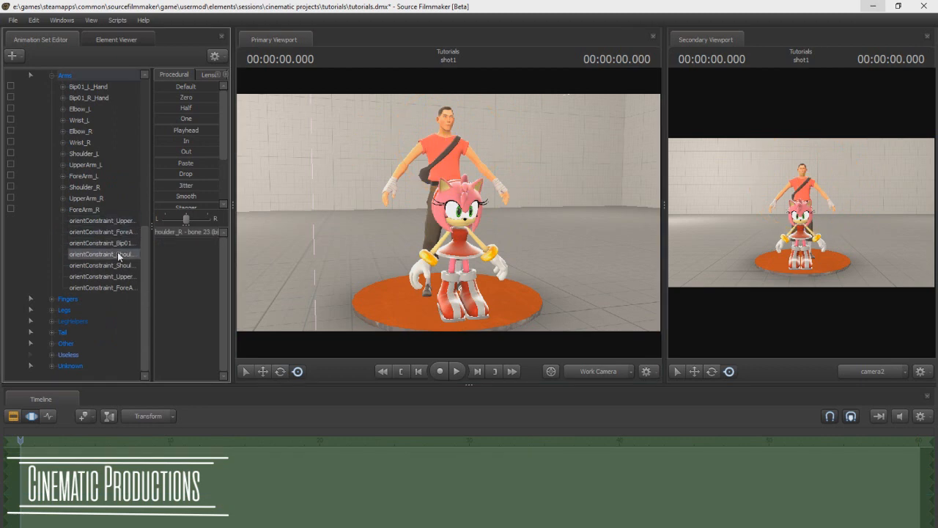
left_click(101, 287)
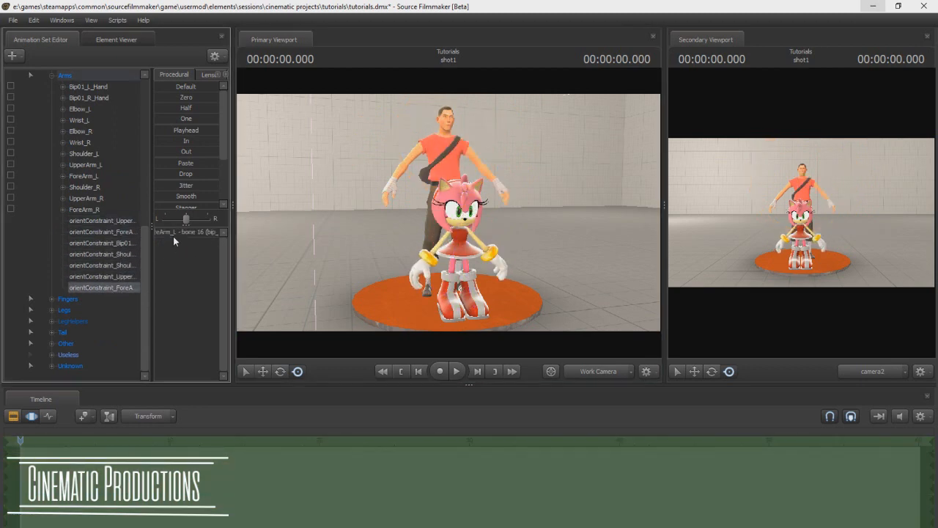
left_click(451, 135)
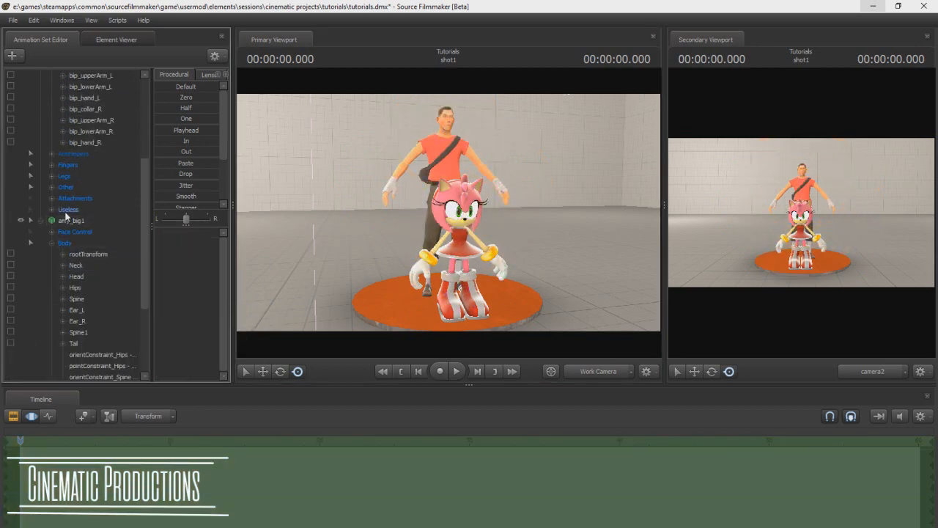
- Expand Legs and orient-constrain Amy's thigh, calf and foot bones to the Scout's leg bones
left_click(76, 275)
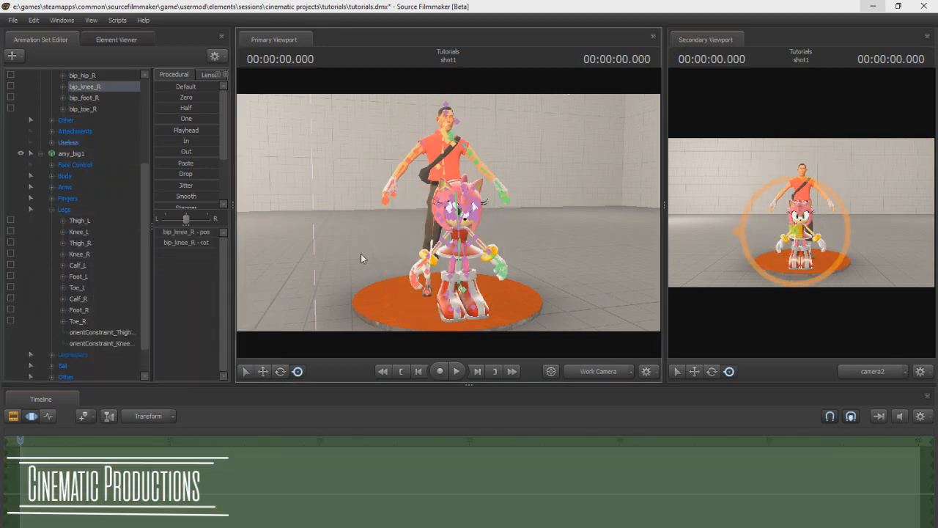
right_click(79, 299)
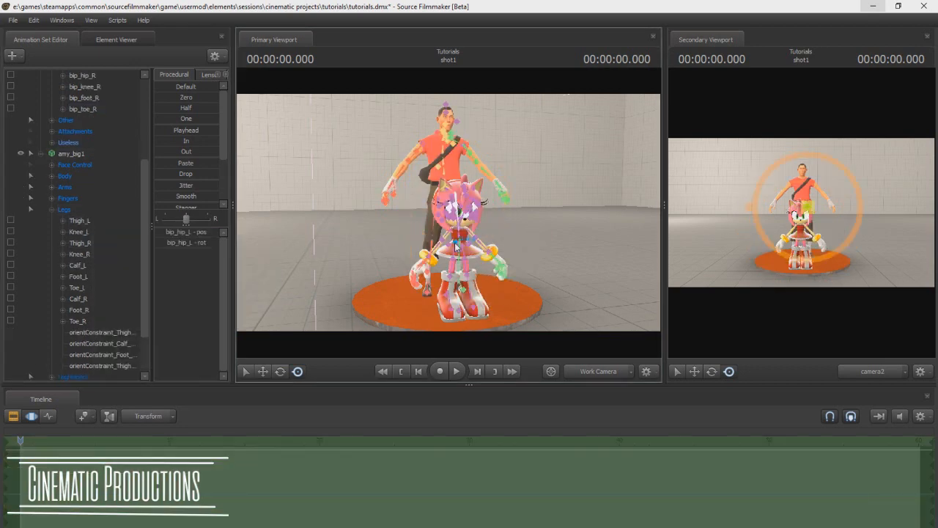
right_click(76, 264)
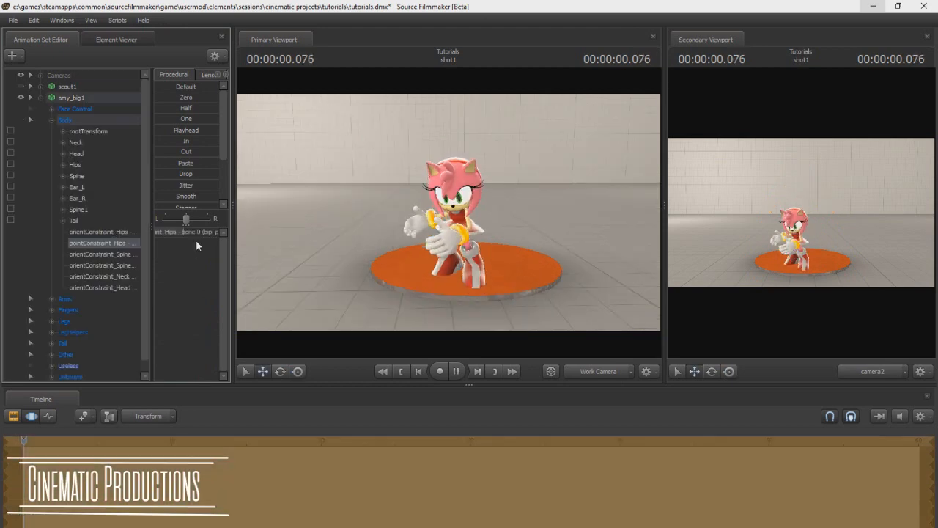
- Play the shot to watch Amy perform the Scout's animation about twelve seconds in
left_click(456, 371)
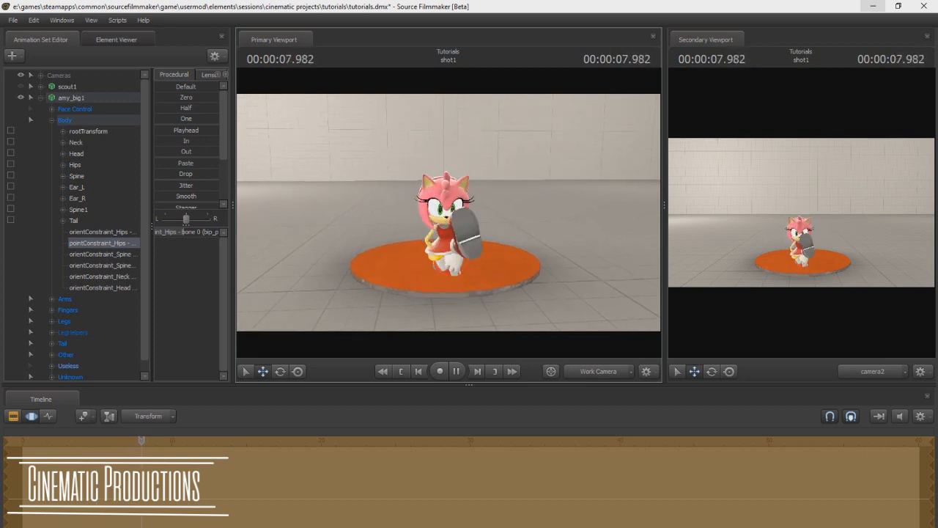
left_click(456, 371)
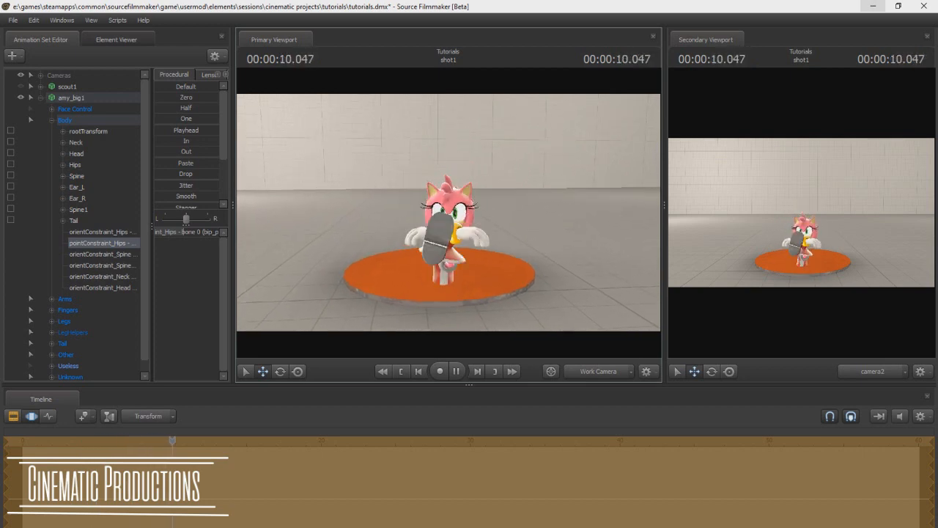
left_click(456, 371)
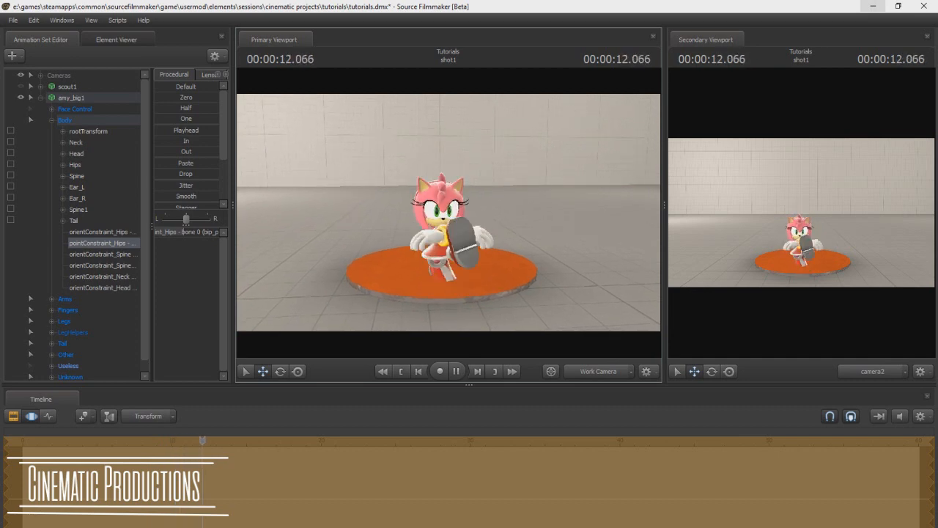